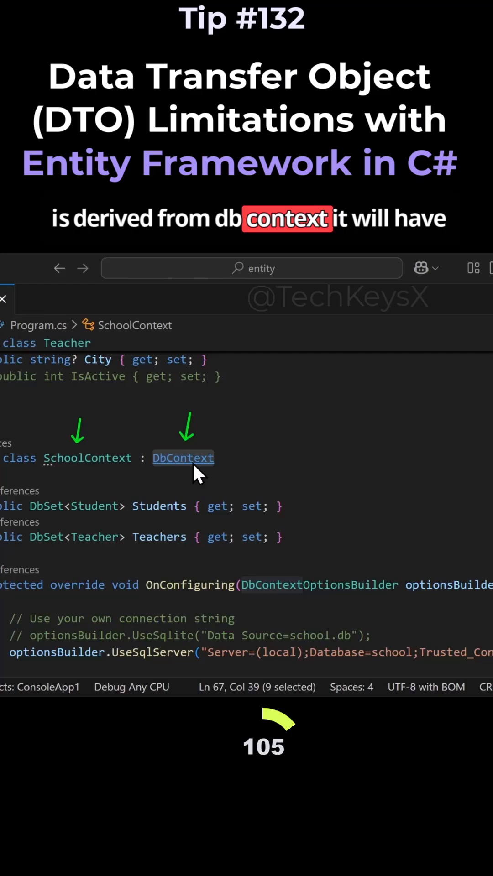
Step: Add student.Name = "New Name" in the loop and begin the students.save call below it
{"action": "scroll", "scroll_direction": "down", "scroll_amount": 3}
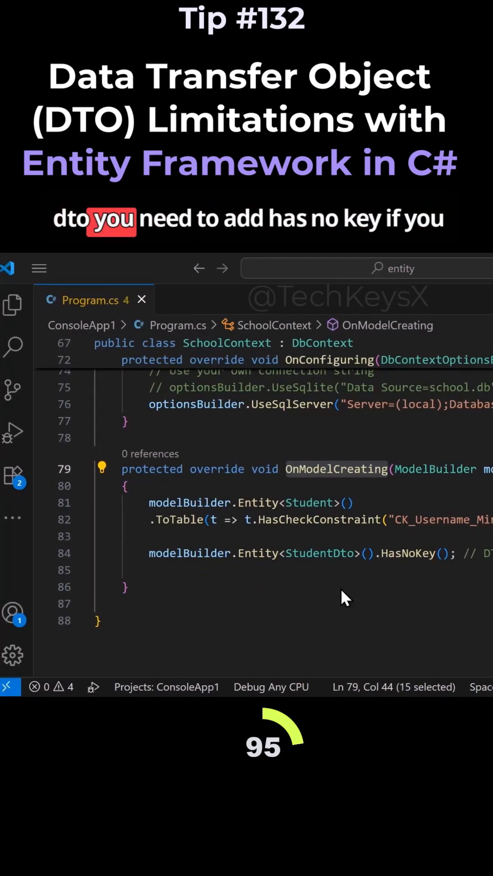
{"action": "mouse_move", "coordinate": [413, 569]}
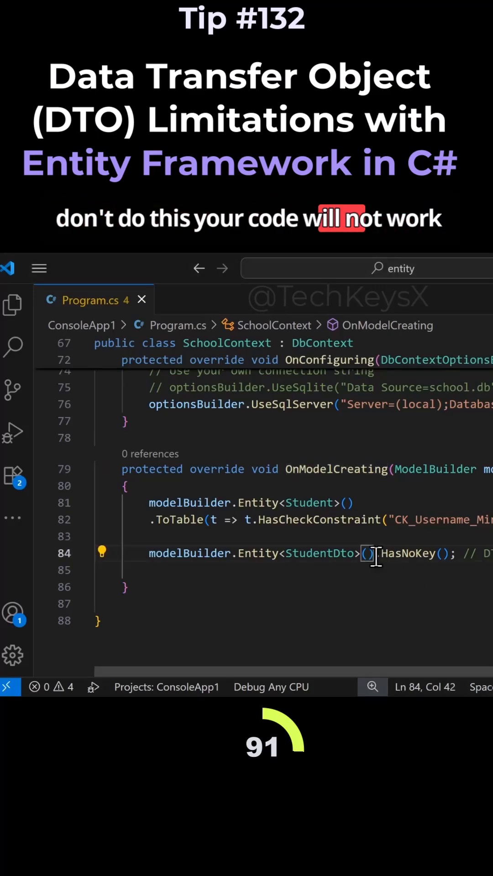
{"action": "scroll", "scroll_direction": "up", "scroll_amount": 3}
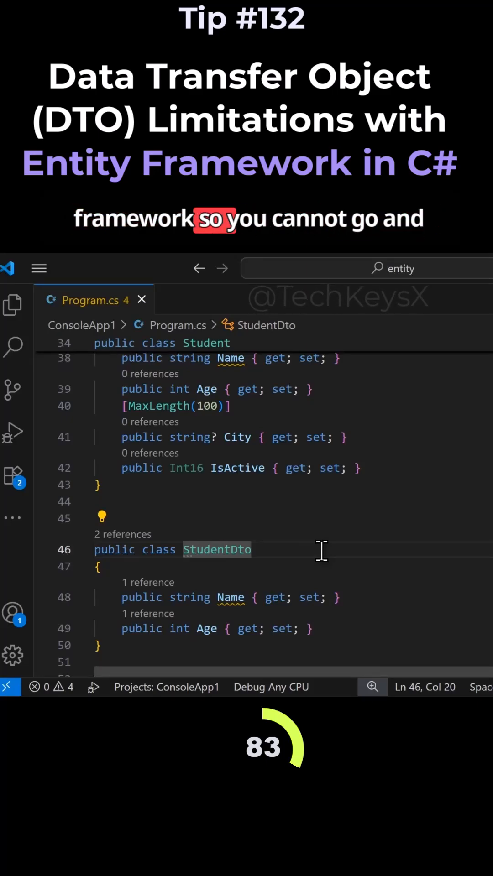
{"action": "scroll", "scroll_direction": "up", "scroll_amount": 3}
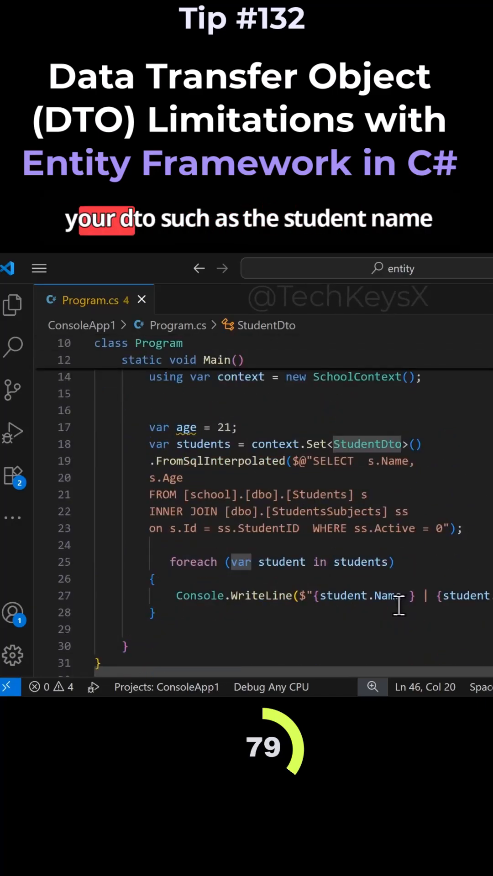
{"action": "left_click", "coordinate": [384, 596]}
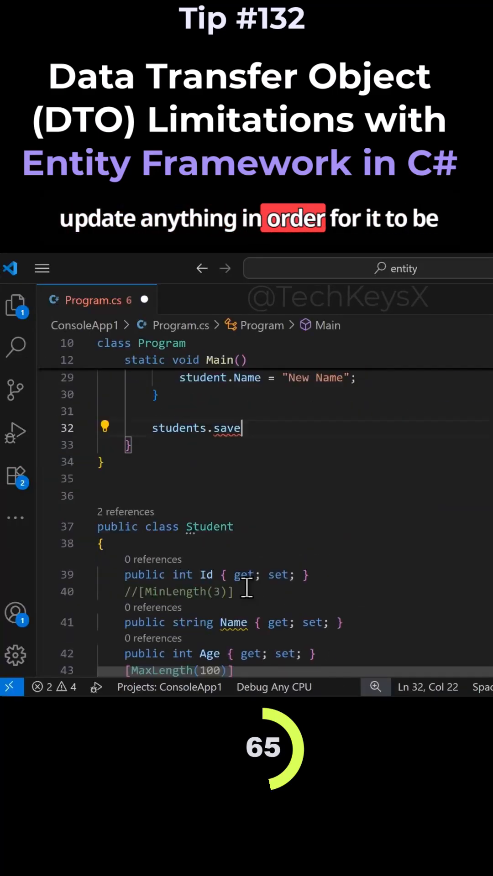
{"action": "scroll", "scroll_direction": "down", "scroll_amount": 3}
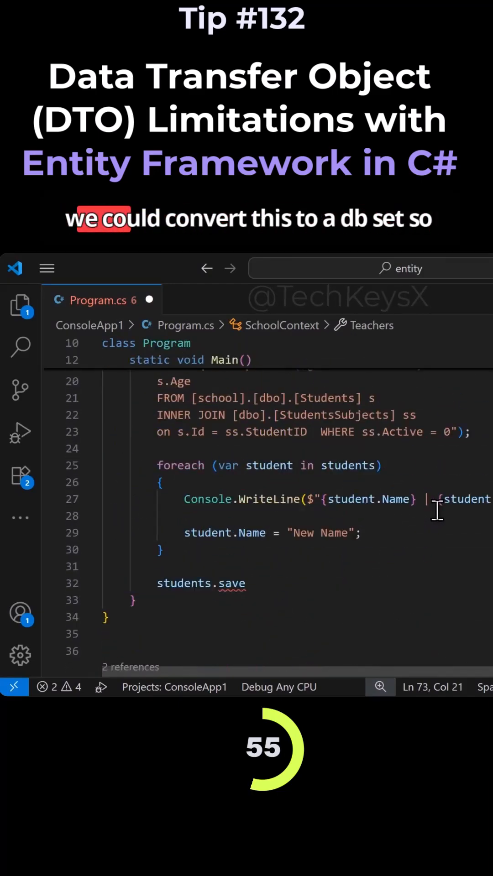
Step: Replace students.save with context.SaveChanges(), restore Set<StudentDto>() on the query, and save Program.cs
{"action": "scroll", "scroll_direction": "up", "scroll_amount": 3}
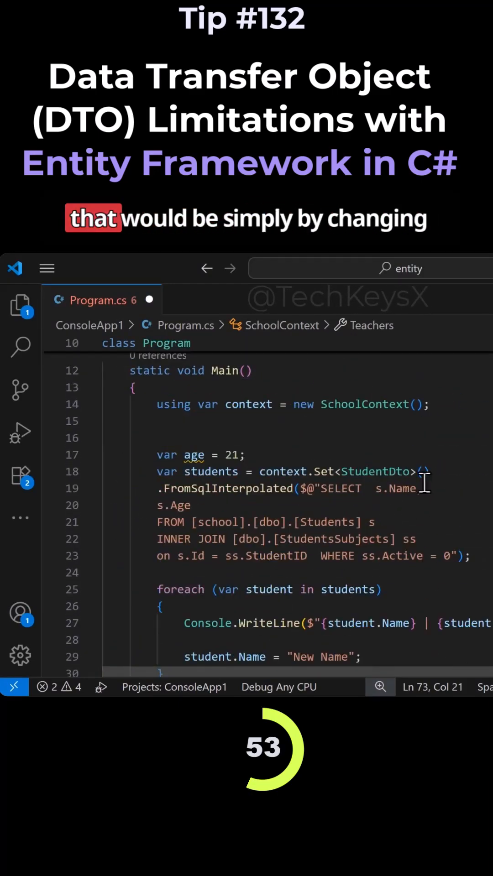
{"action": "type", "text": "de"}
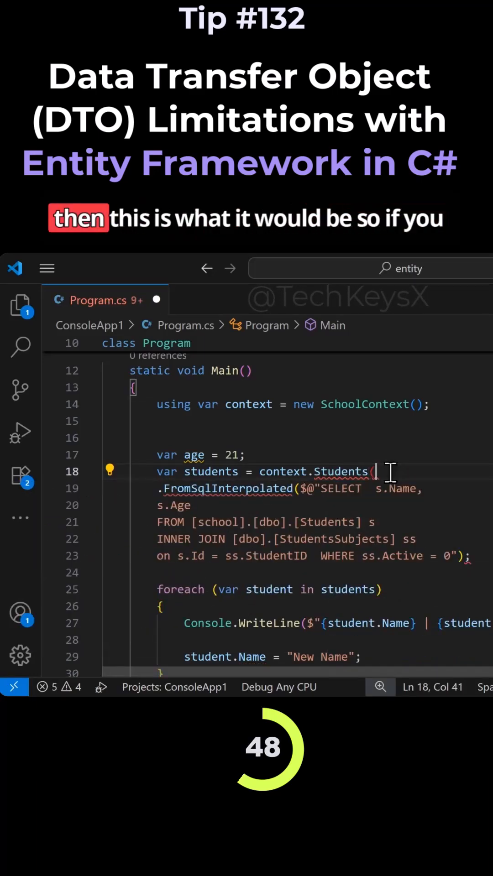
{"action": "double_click", "coordinate": [339, 471]}
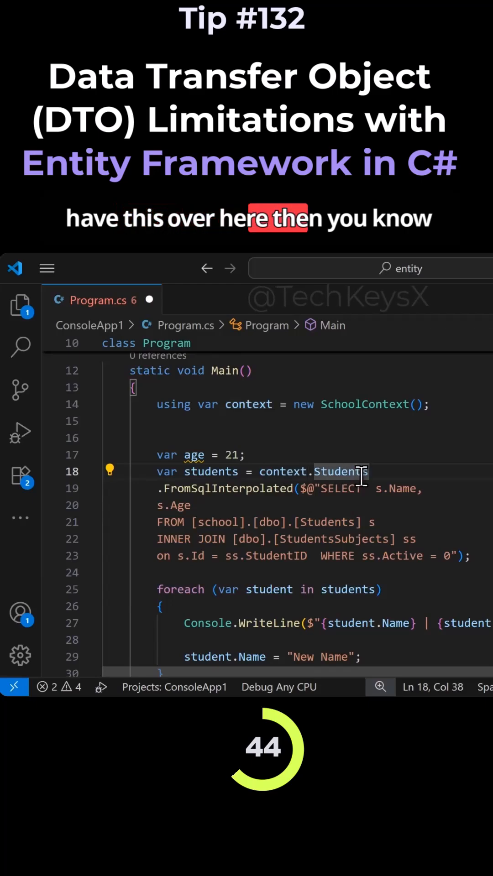
{"action": "mouse_move", "coordinate": [341, 471]}
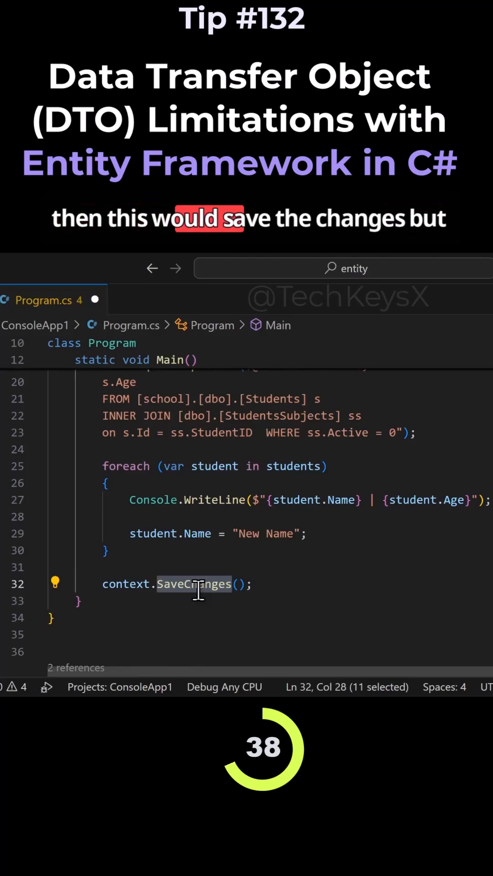
{"action": "scroll", "scroll_direction": "up", "scroll_amount": 3}
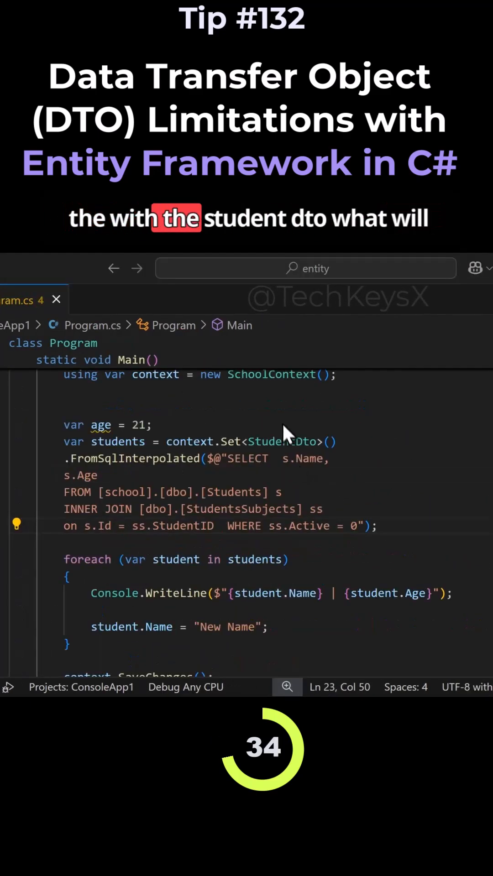
{"action": "scroll", "scroll_direction": "down", "scroll_amount": 3}
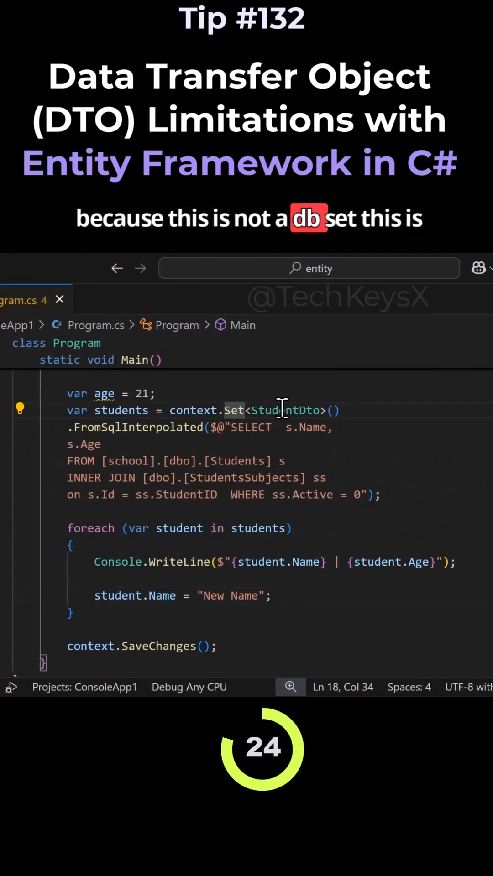
{"action": "double_click", "coordinate": [285, 410]}
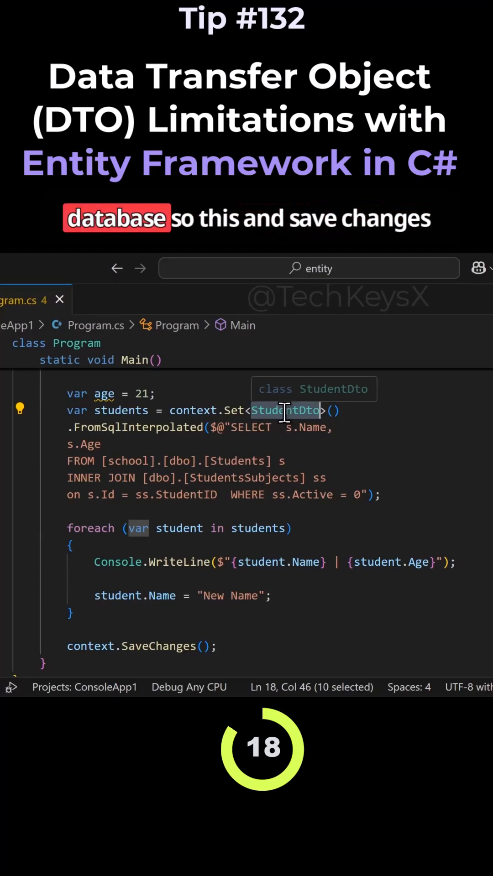
{"action": "scroll", "scroll_direction": "down", "scroll_amount": 3}
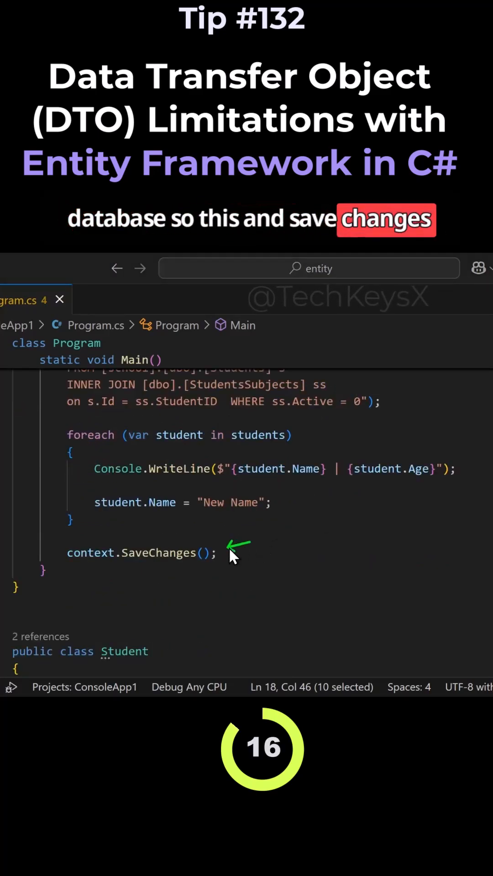